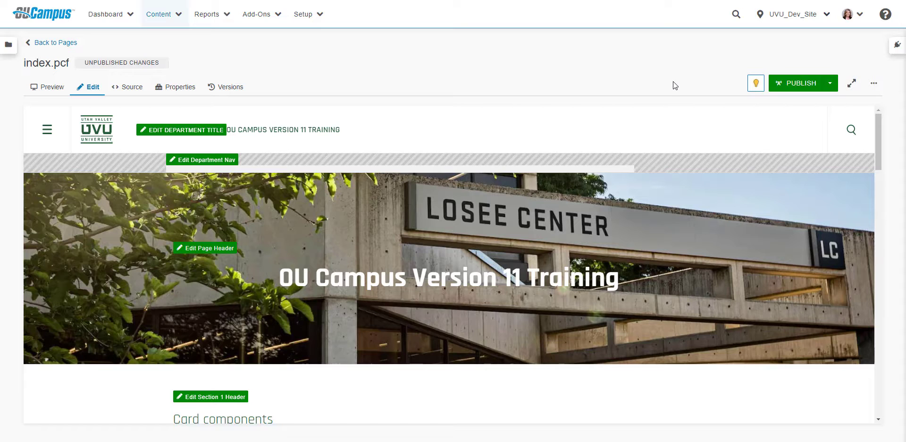
mouse_move(785, 98)
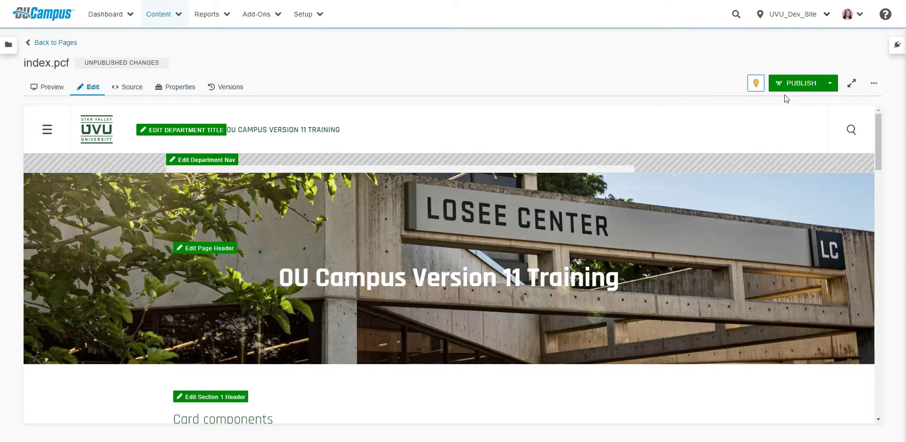
- Open the Publish dialog for index.pcf and run the spelling check, which finds 3 errors
left_click(798, 82)
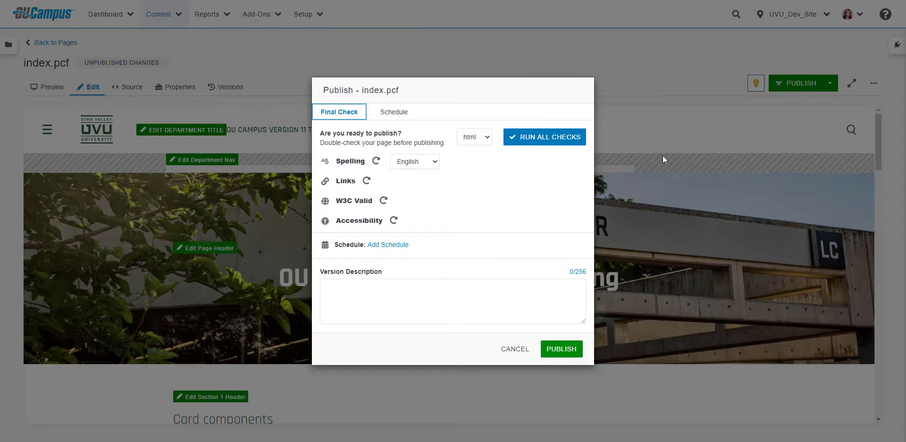
mouse_move(671, 162)
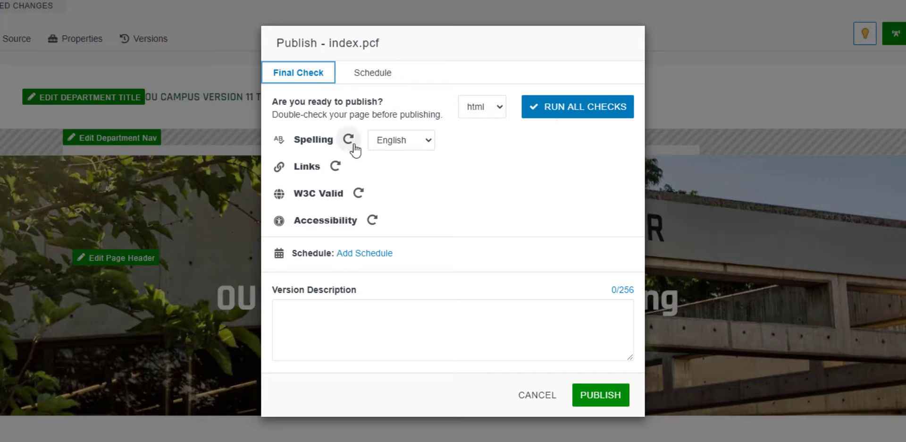
mouse_move(349, 140)
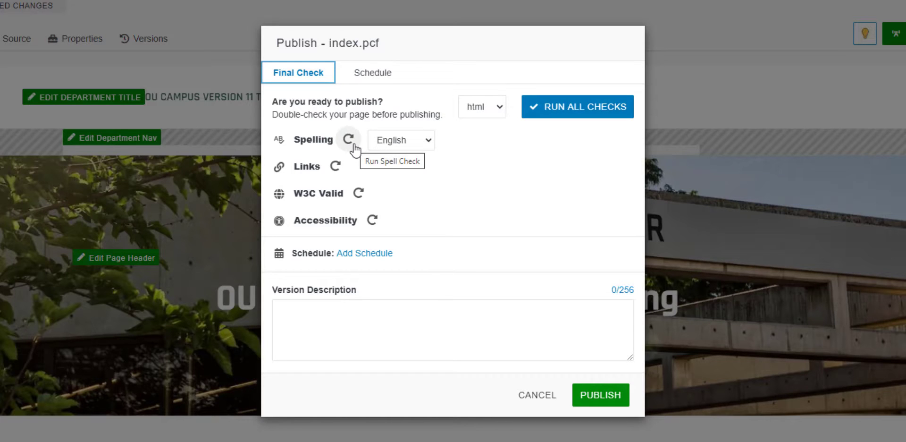
left_click(348, 139)
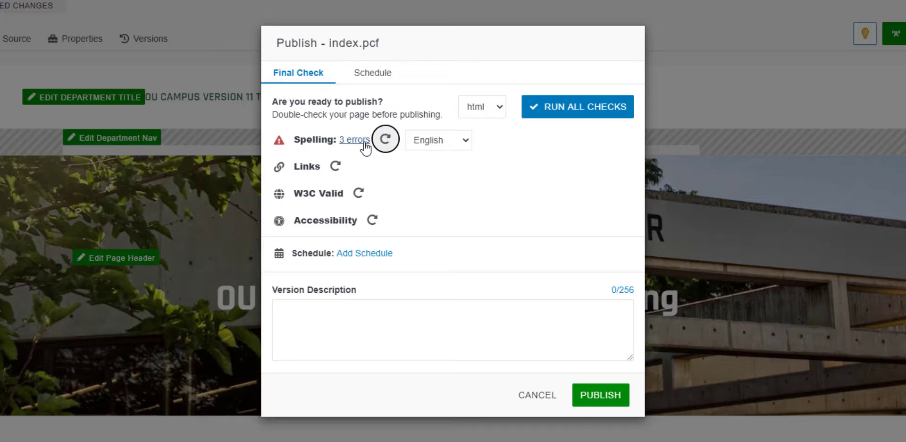
- Open the spelling results showing afterwards, flavour and OU as flagged words
left_click(355, 139)
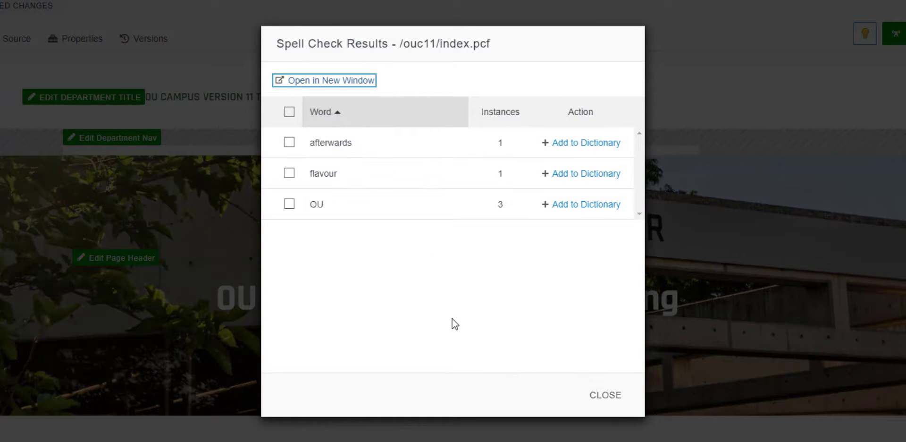
mouse_move(472, 326)
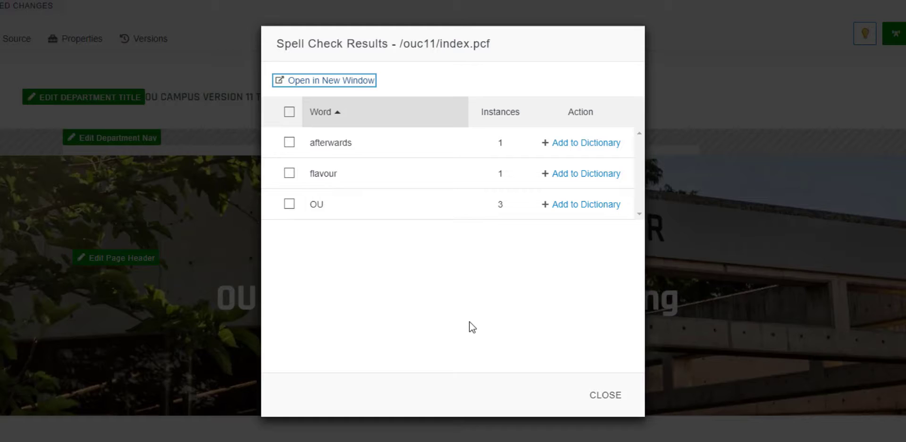
mouse_move(484, 328)
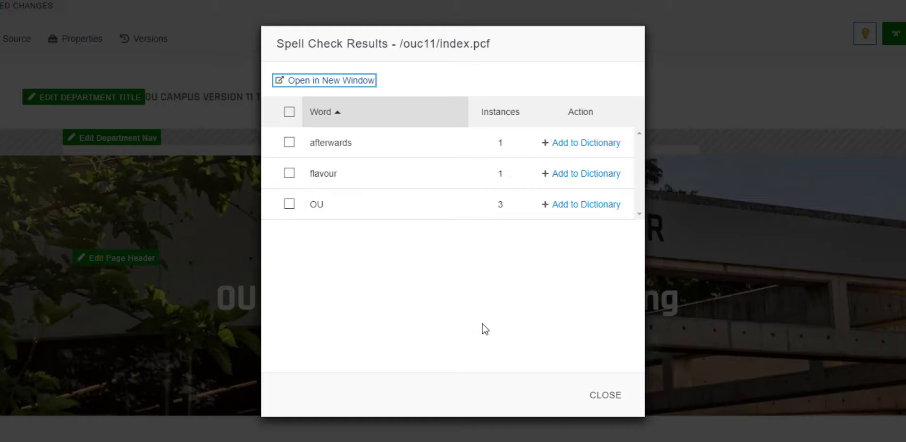
mouse_move(481, 335)
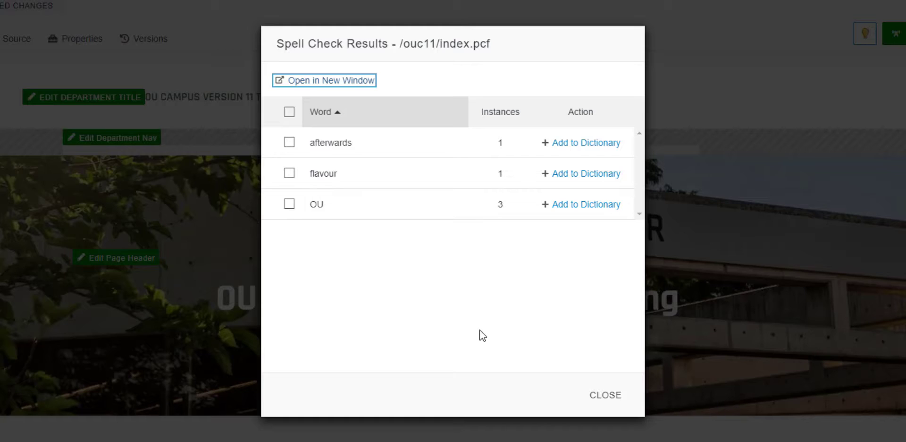
mouse_move(501, 337)
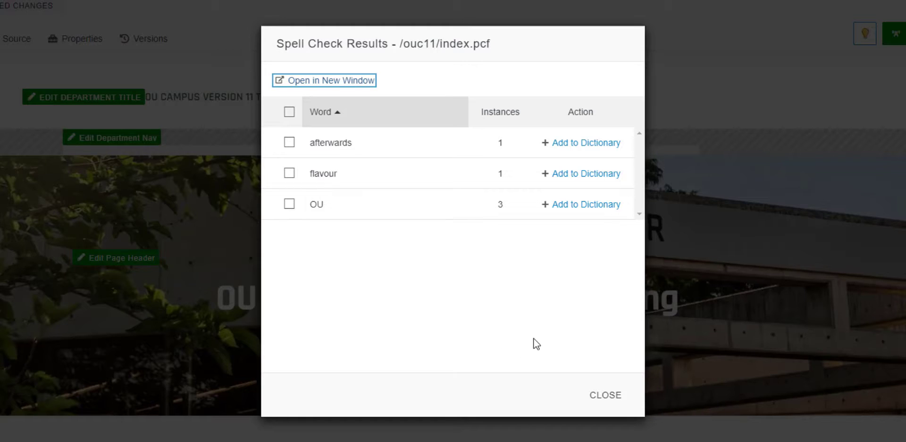
mouse_move(572, 352)
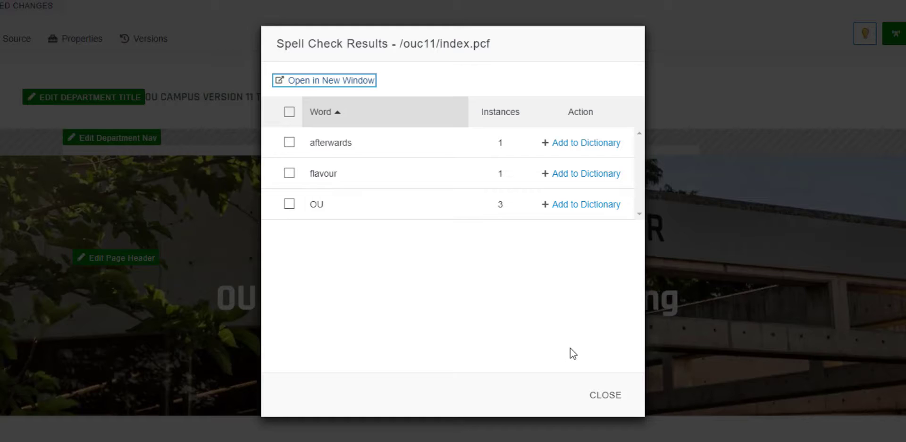
mouse_move(585, 339)
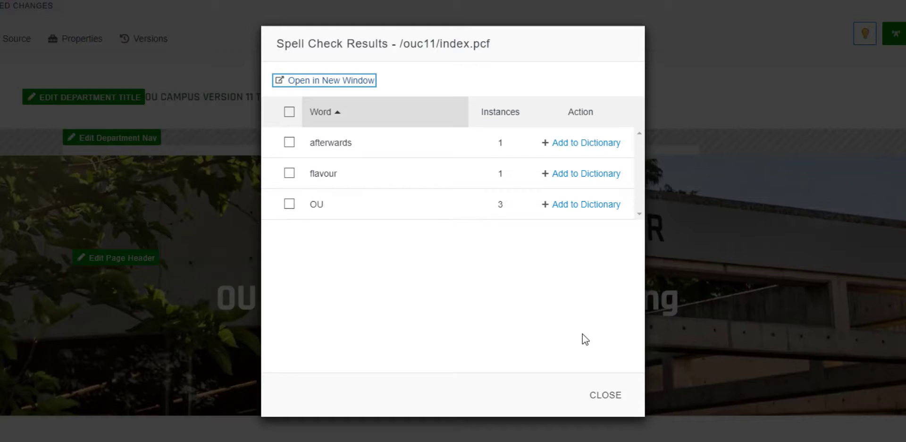
- Close the spelling results and run the link check, which reports 1 error
left_click(605, 395)
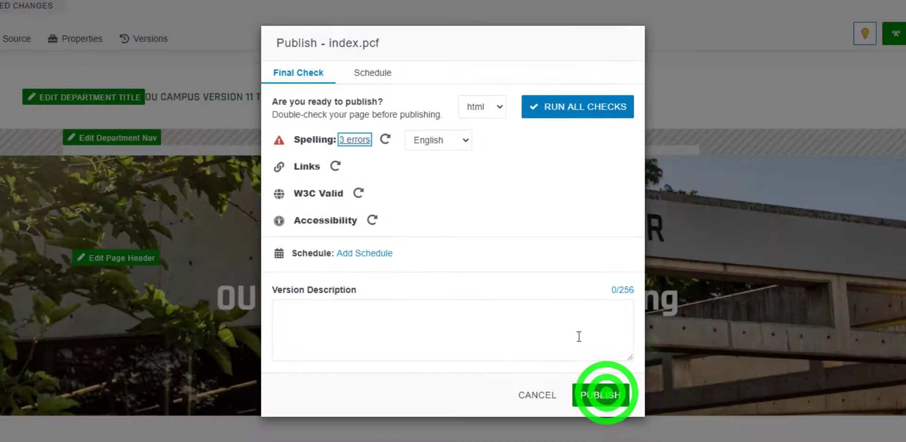
left_click(600, 394)
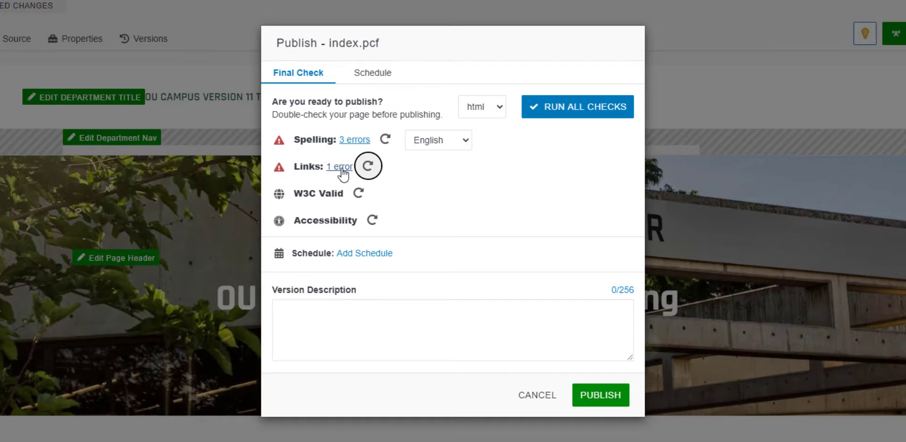
left_click(340, 167)
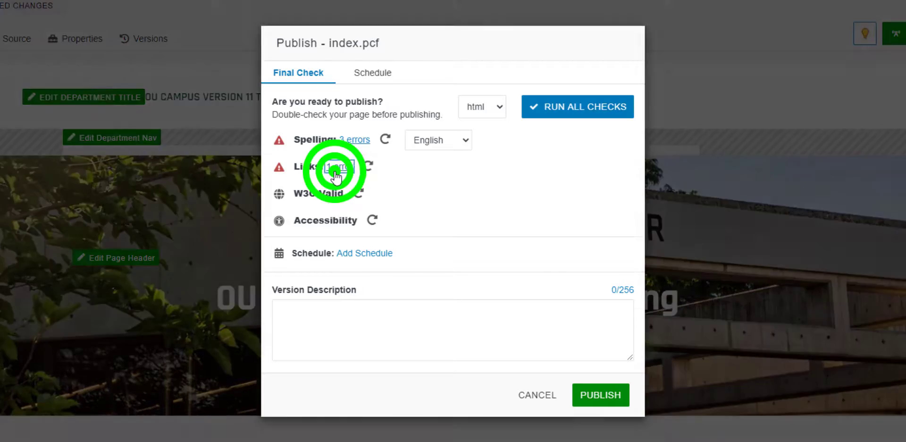
- Open Link Check Results and find /ouc11/link.html marked Not Found (404)
left_click(338, 172)
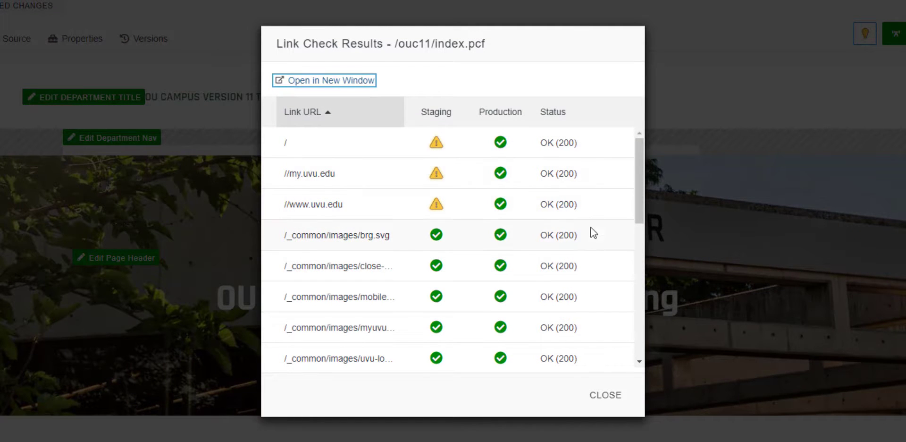
scroll("down", 3)
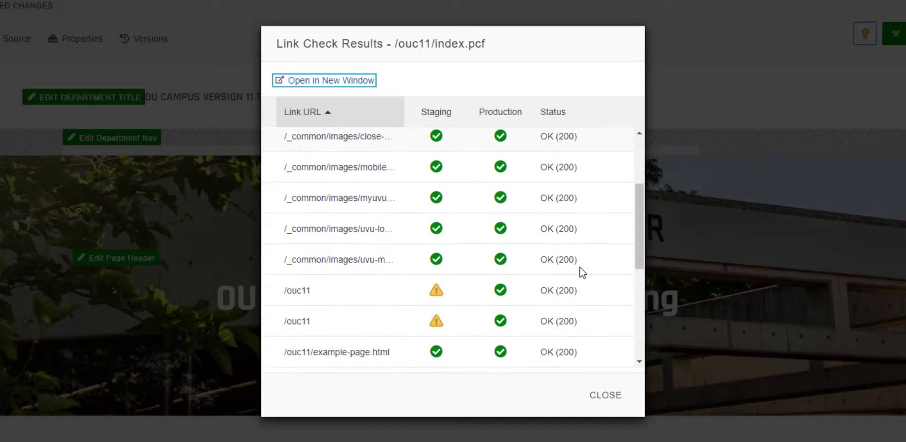
scroll("down", 3)
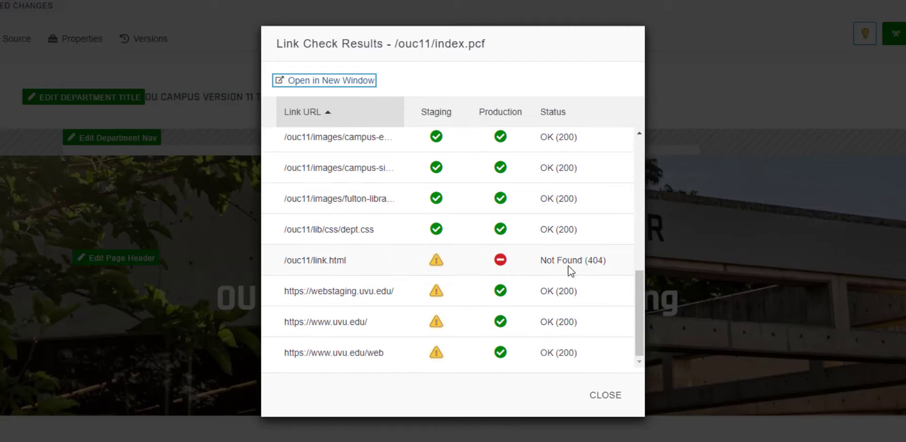
mouse_move(500, 259)
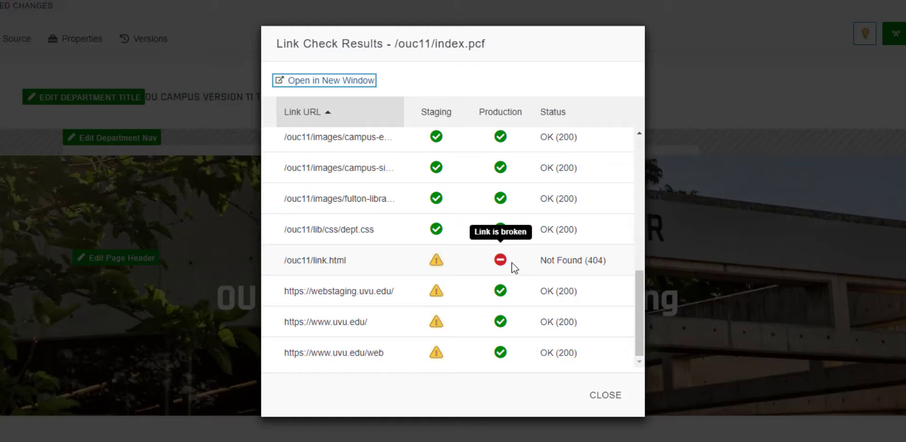
mouse_move(600, 400)
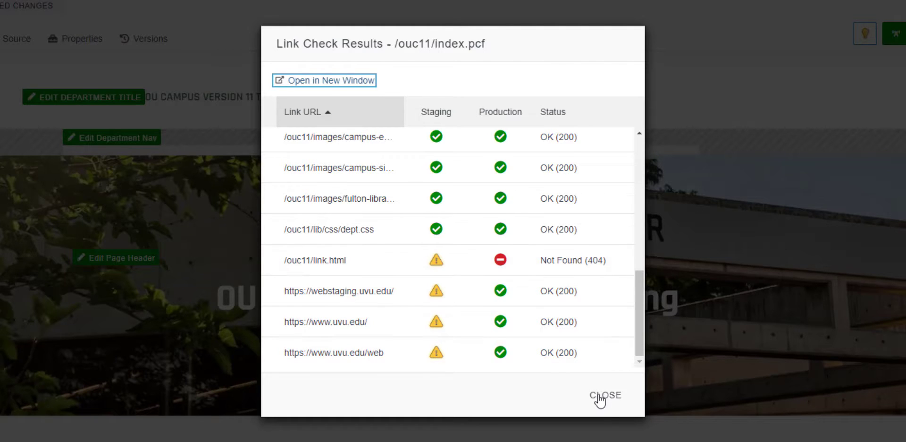
- Close the link results and run the accessibility check: 1 known, 6 potential, 127 exceptions
left_click(605, 395)
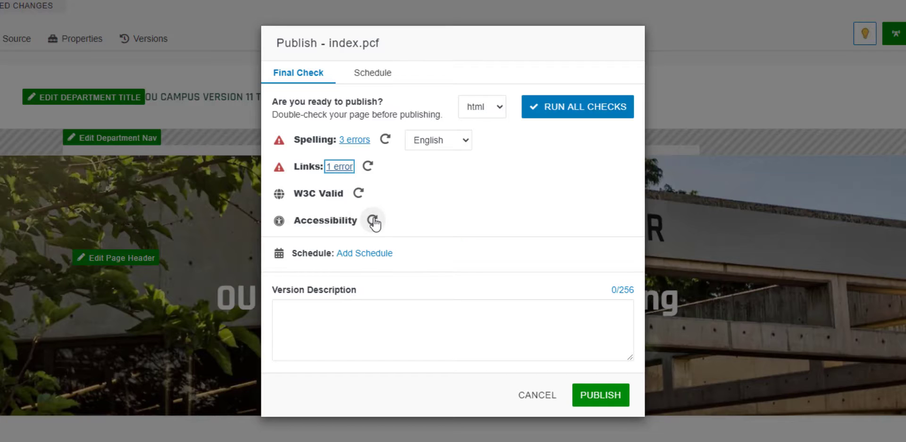
mouse_move(373, 220)
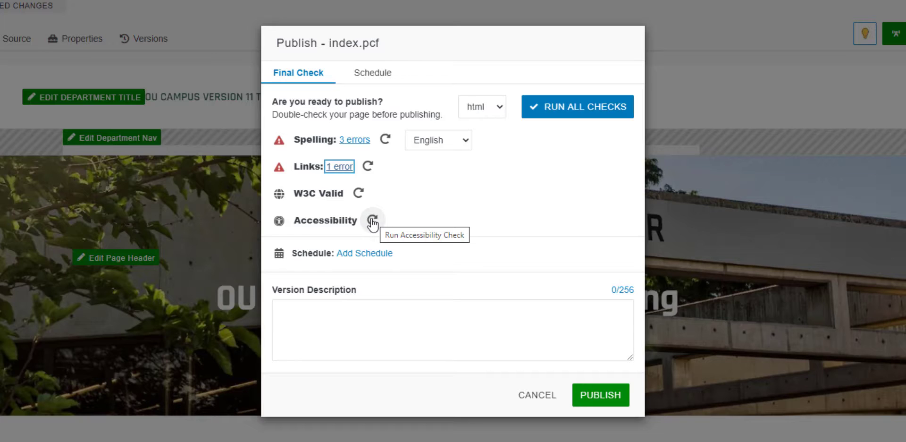
left_click(372, 220)
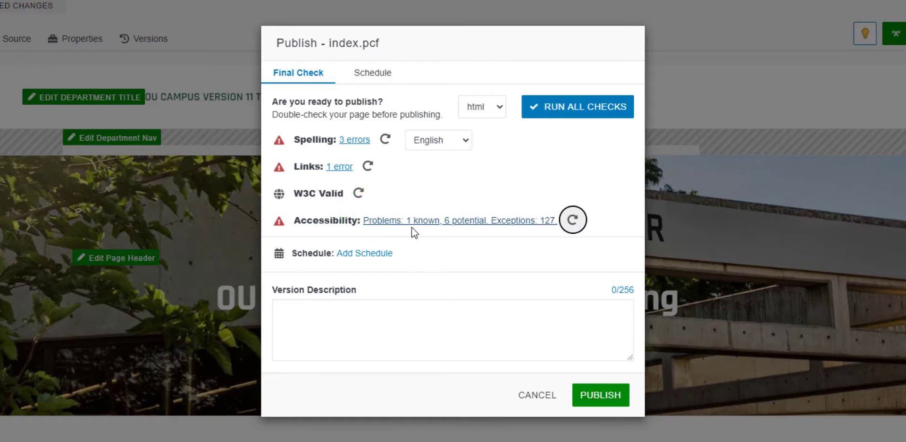
mouse_move(417, 227)
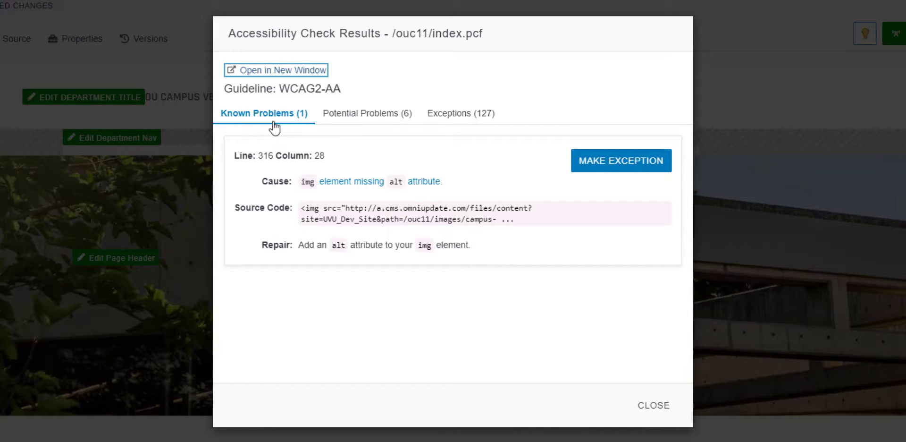
mouse_move(541, 267)
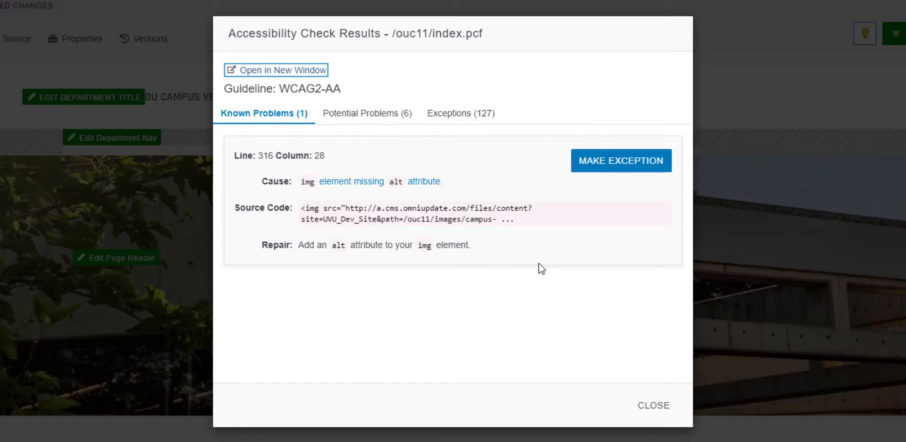
mouse_move(539, 266)
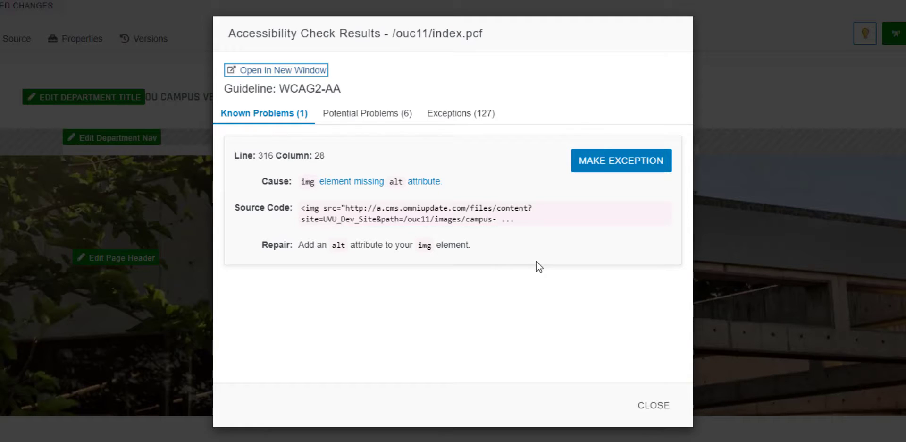
mouse_move(548, 274)
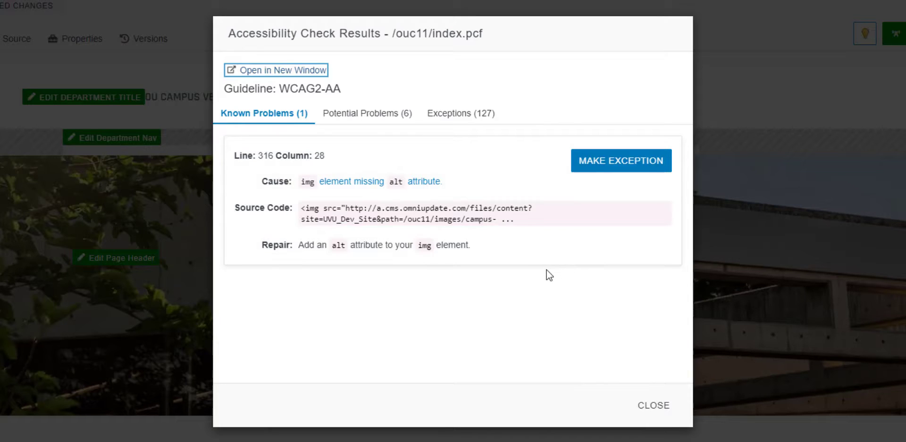
mouse_move(569, 282)
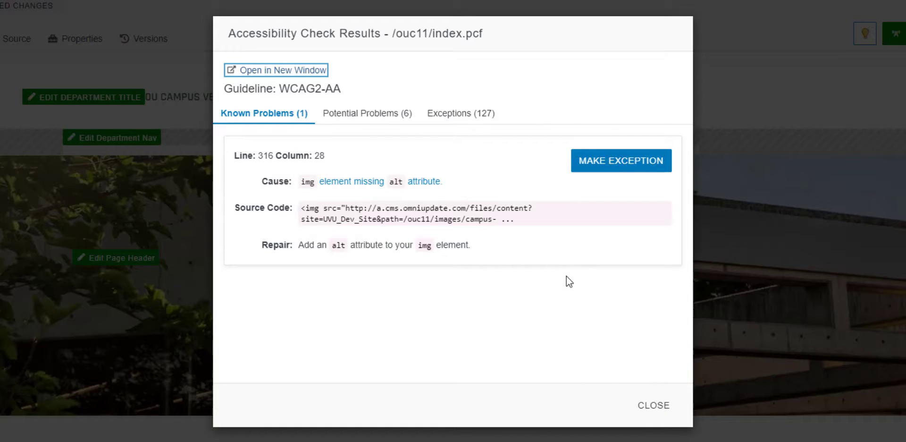
mouse_move(604, 299)
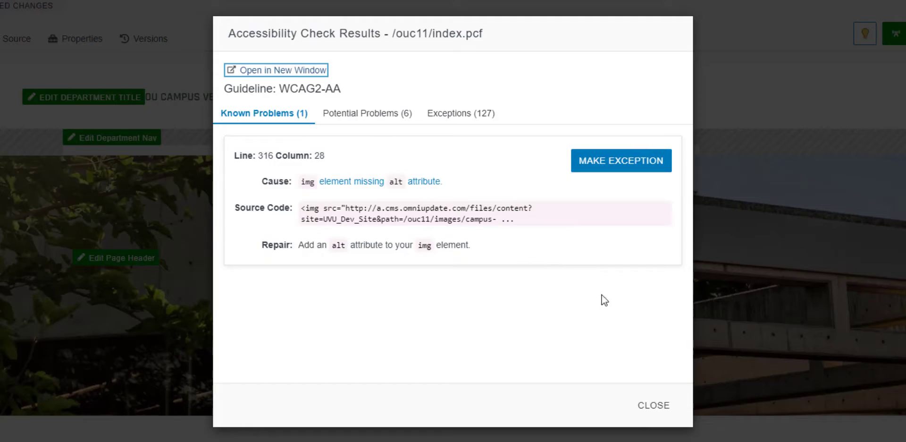
- Close the accessibility results showing the img element missing its alt attribute
left_click(653, 405)
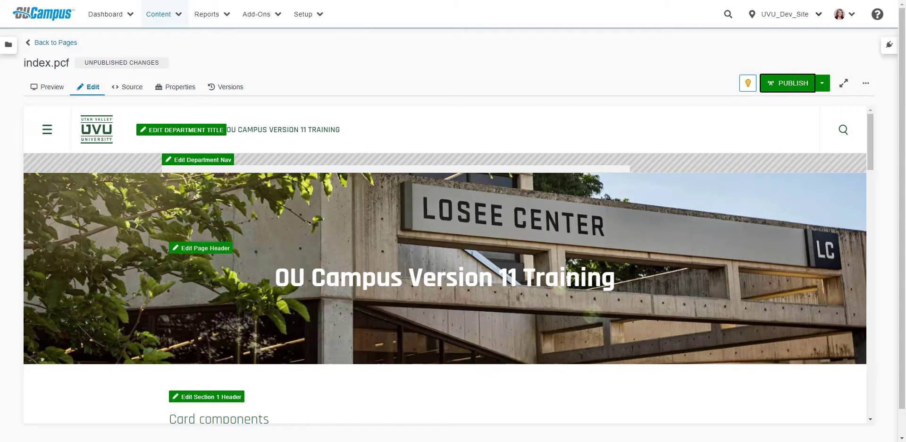
mouse_move(730, 171)
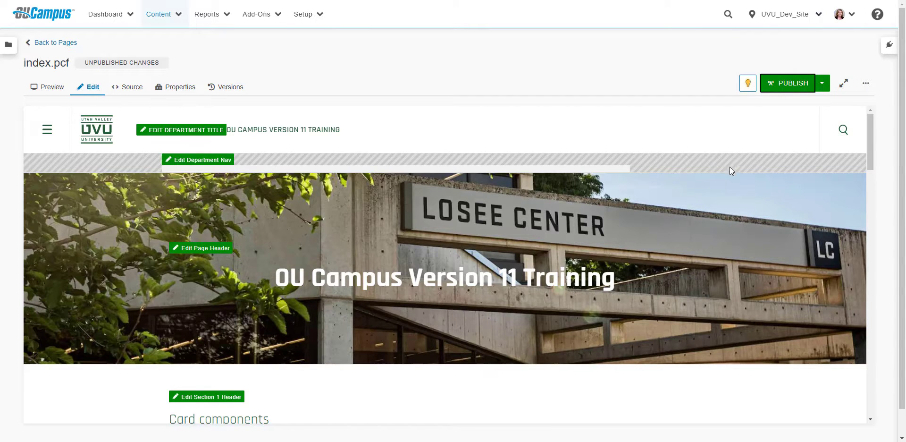
mouse_move(865, 83)
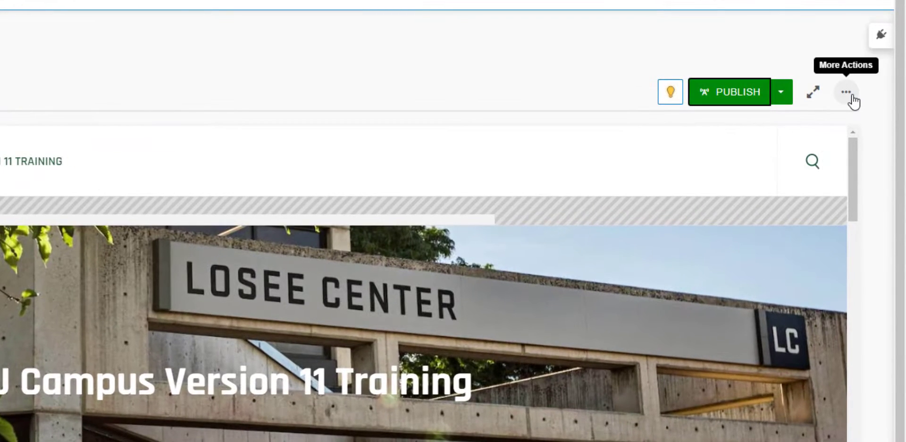
left_click(847, 92)
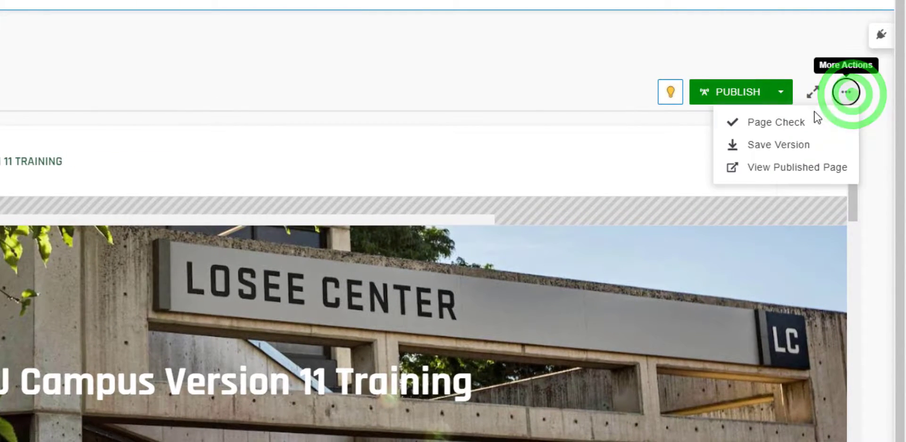
left_click(777, 122)
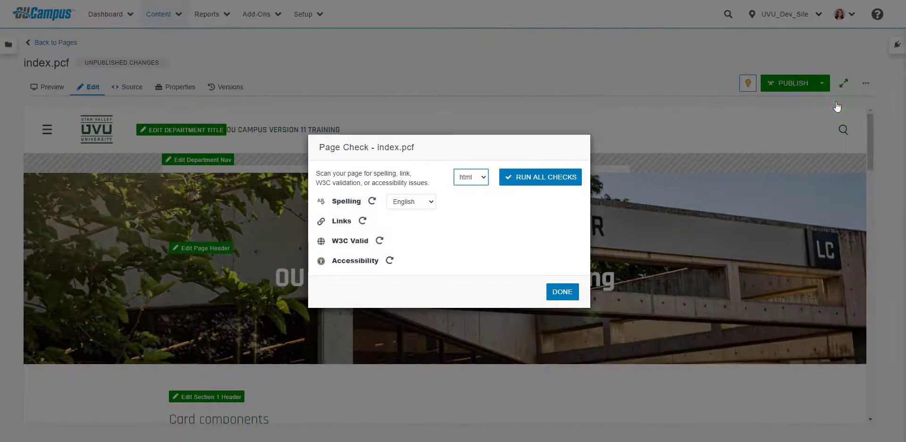
left_click(561, 291)
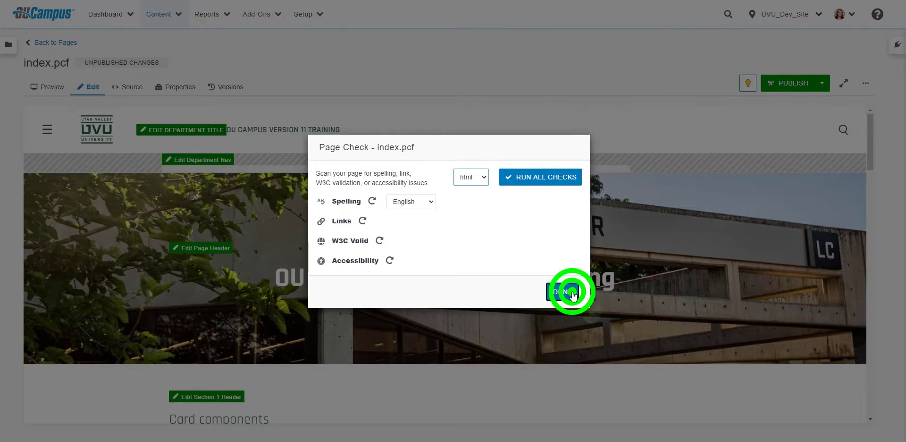
left_click(569, 291)
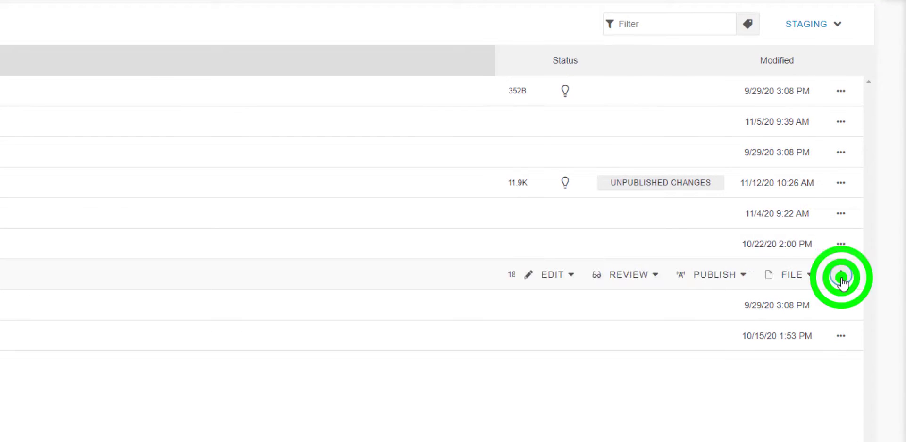
- Open a page's review options in the Pages list, which include Page Check
left_click(655, 274)
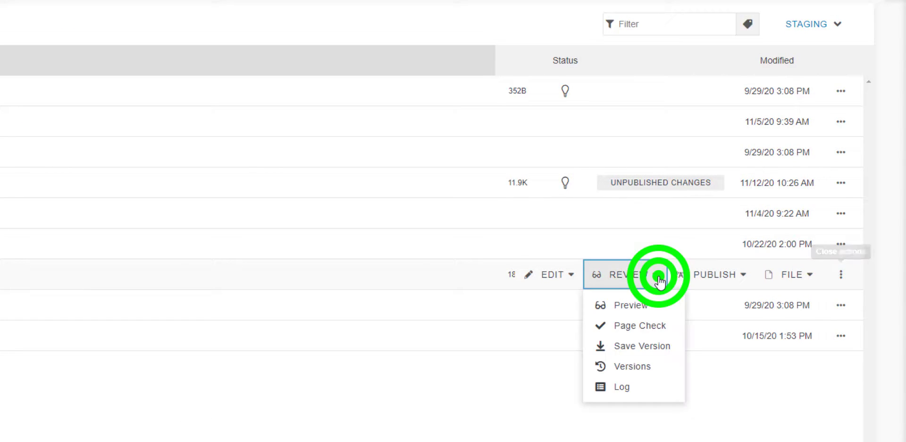